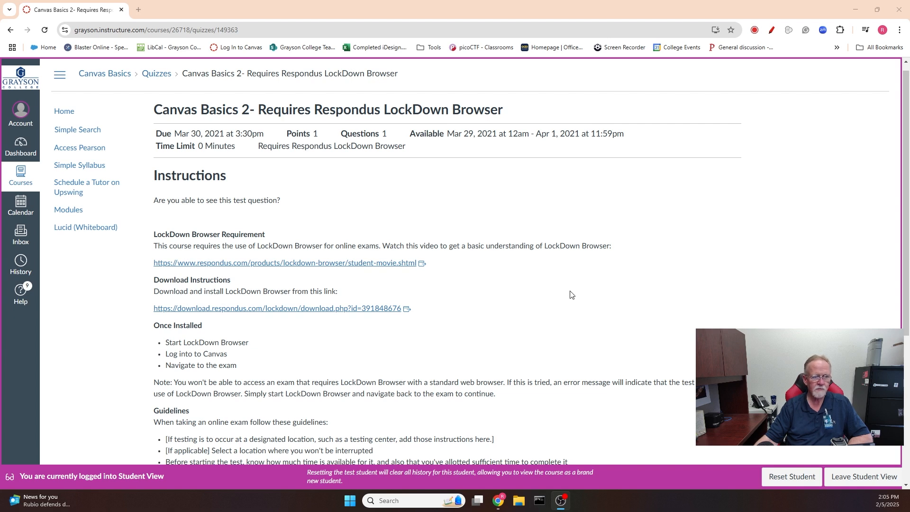
mouse_move(244, 129)
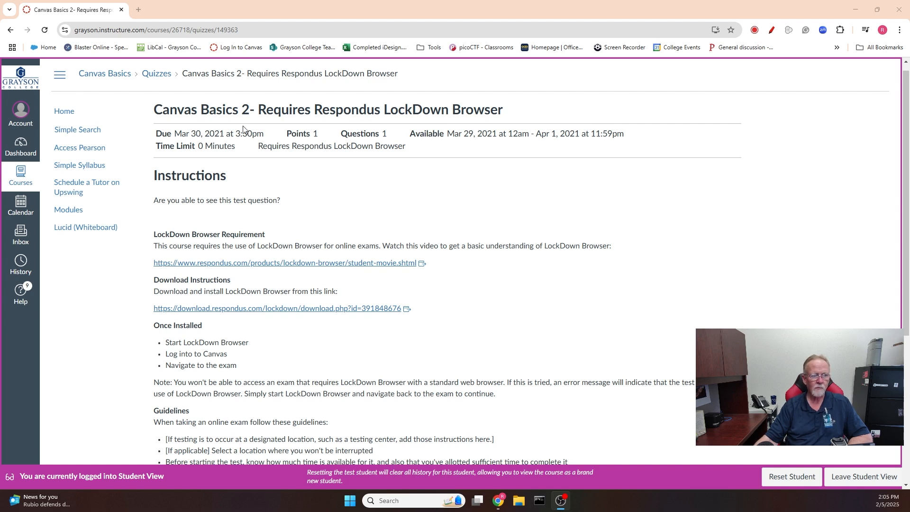
Review the quiz instructions and follow the download.respondus.com link to the LockDown Browser download page
double_click(174, 109)
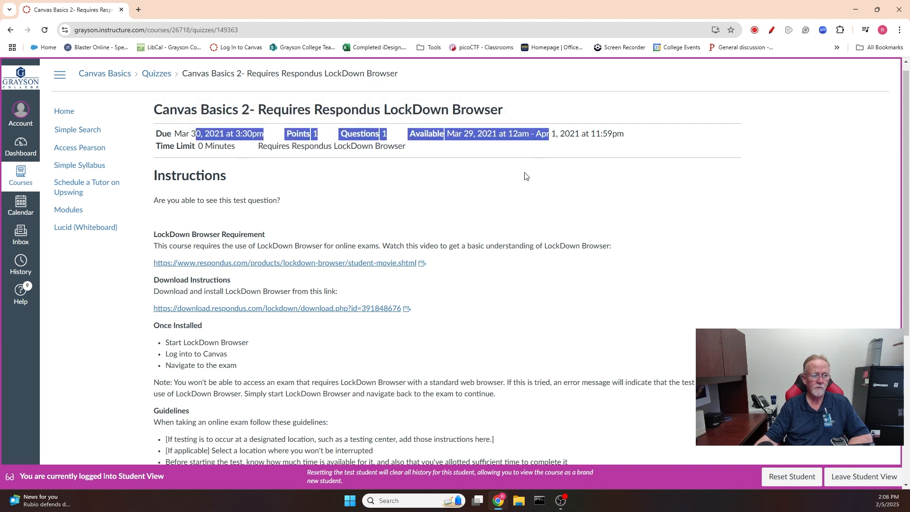
scroll("down", 3)
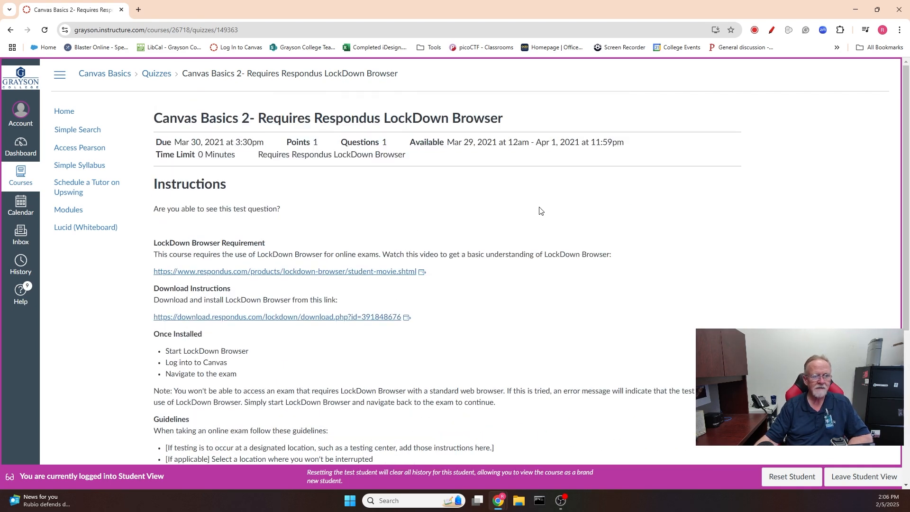
mouse_move(143, 222)
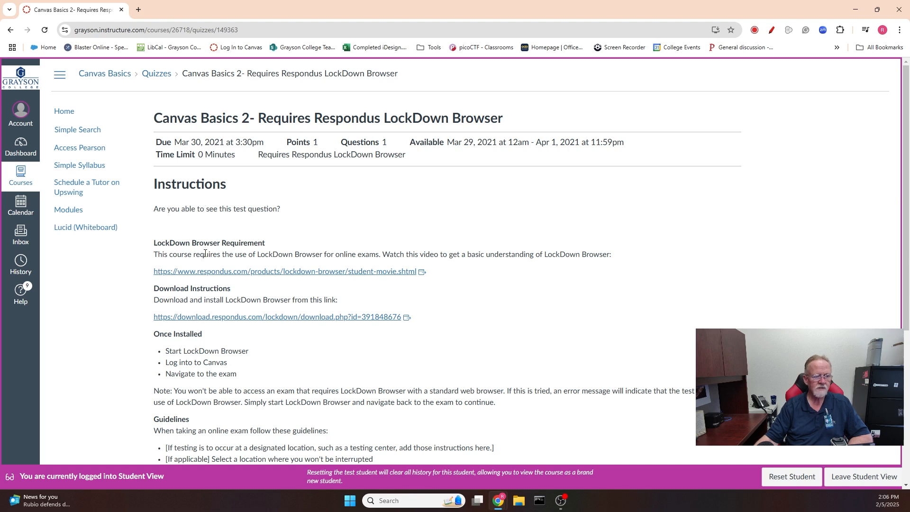
scroll("down", 3)
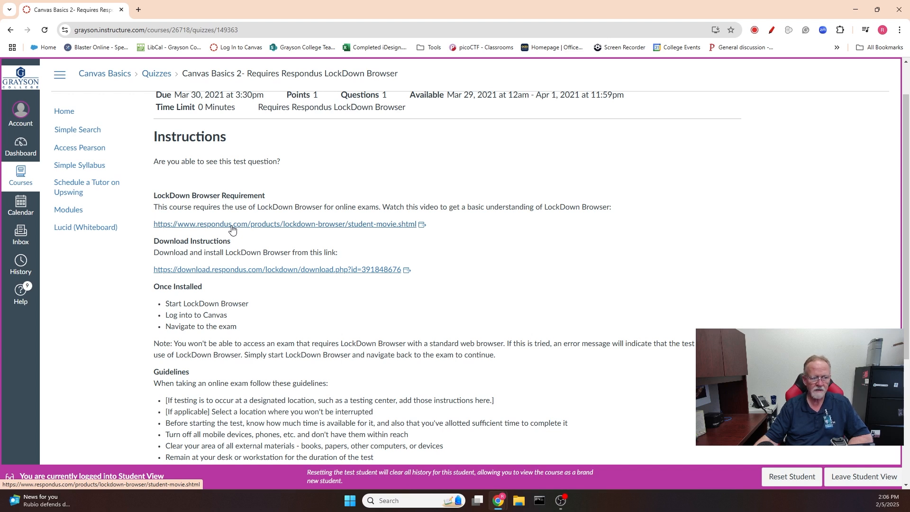
mouse_move(194, 262)
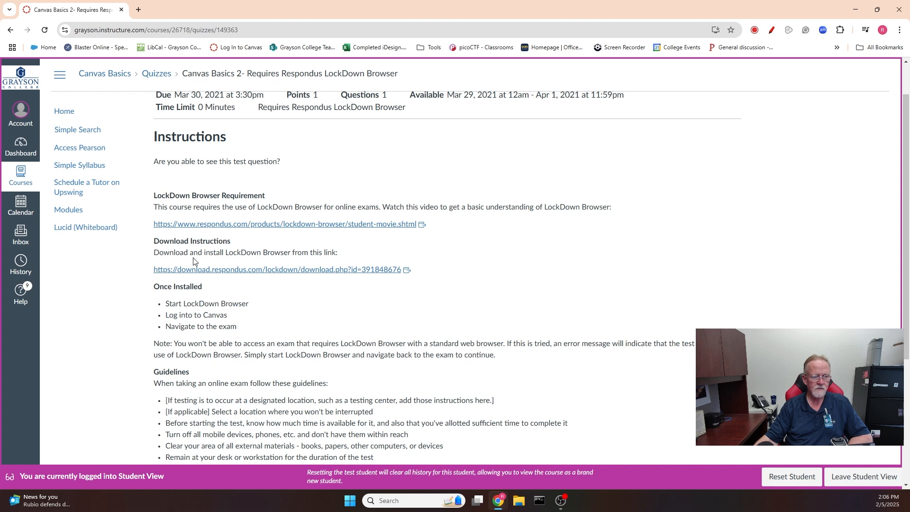
mouse_move(220, 249)
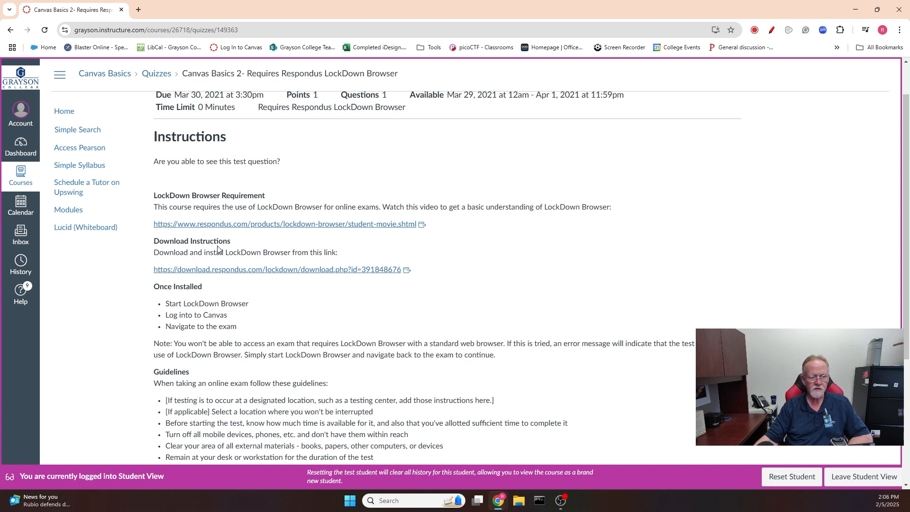
mouse_move(193, 240)
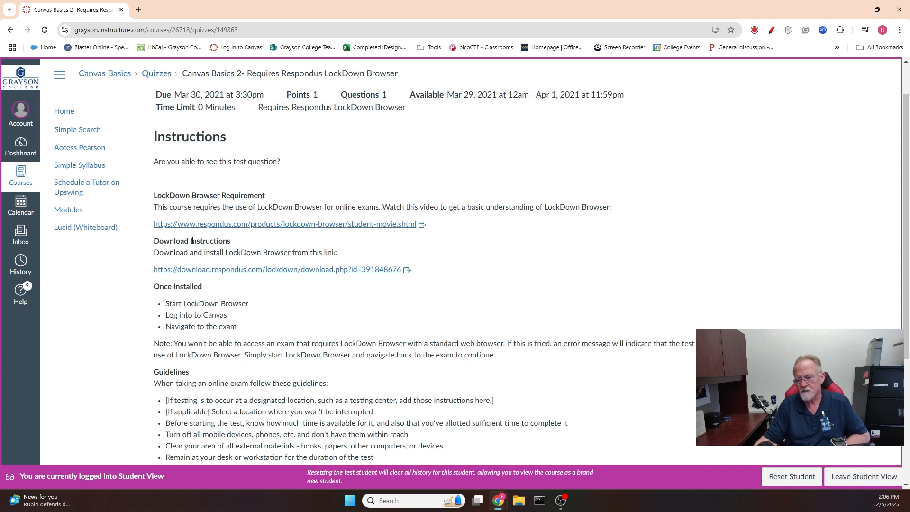
mouse_move(237, 267)
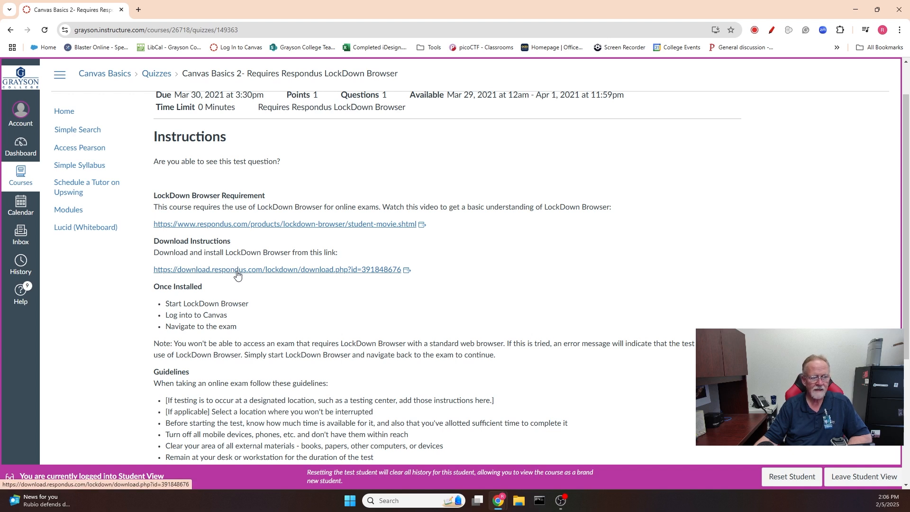
mouse_move(254, 279)
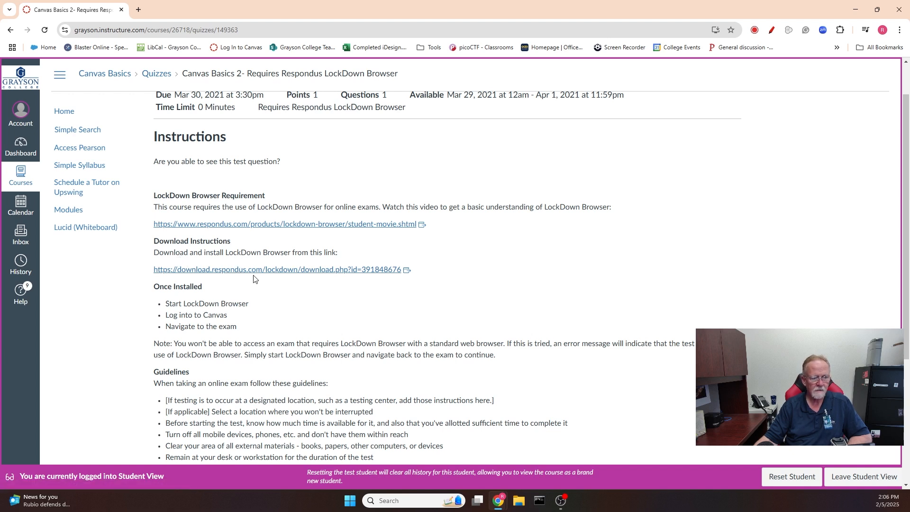
left_click(276, 270)
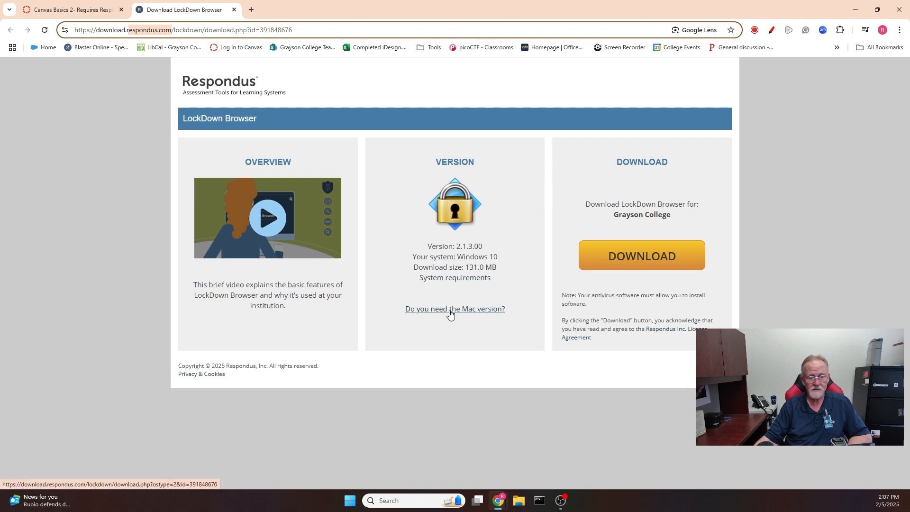
mouse_move(459, 312)
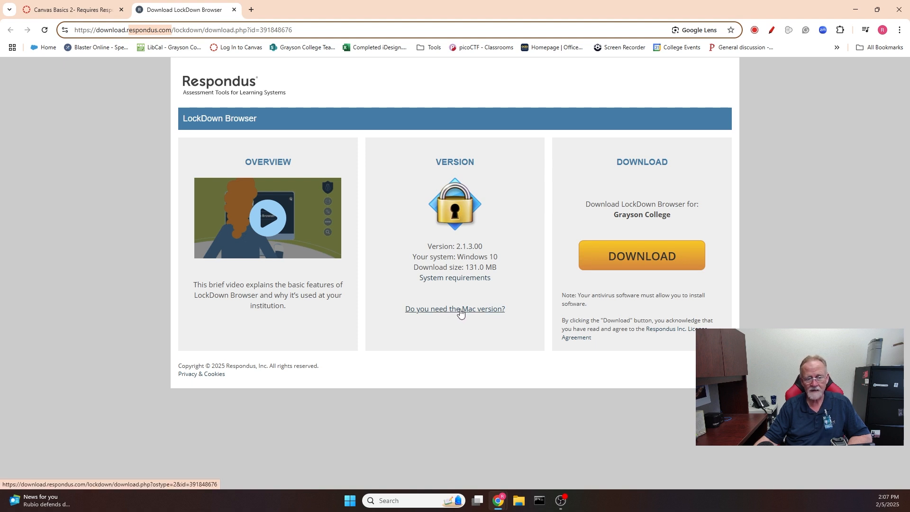
mouse_move(454, 311)
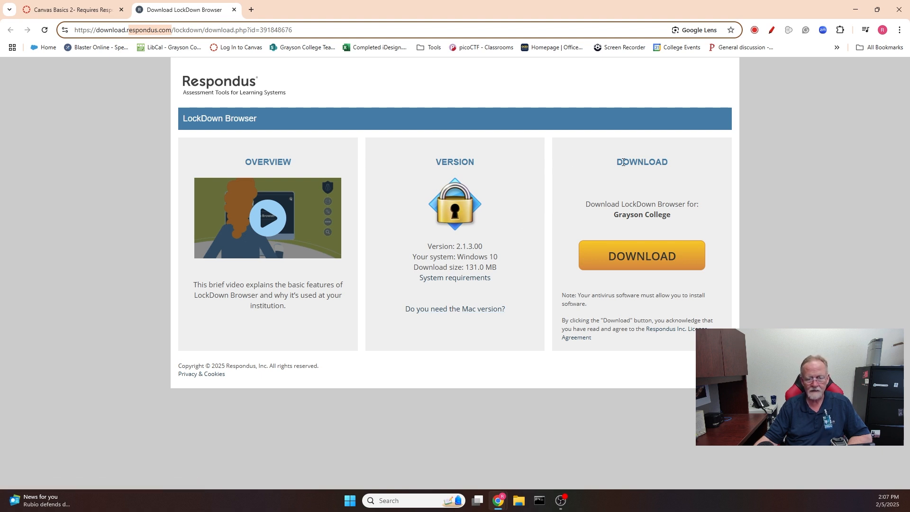
mouse_move(595, 206)
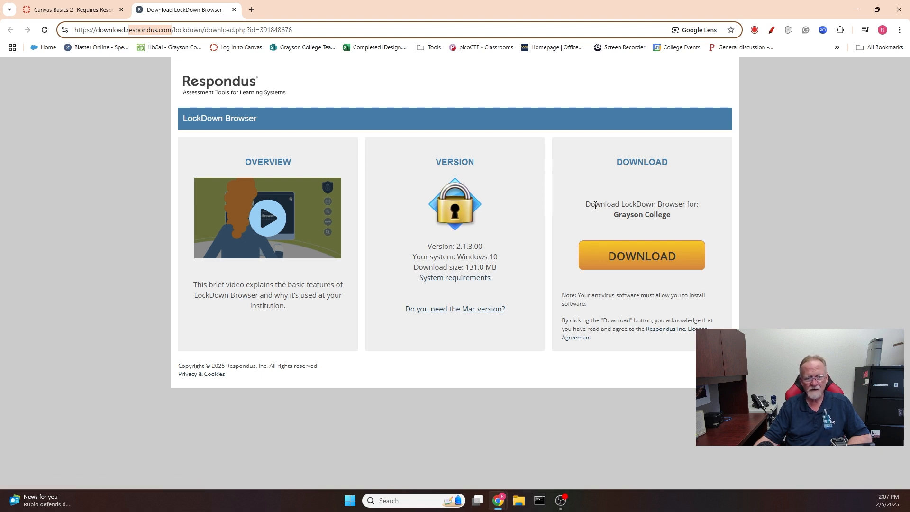
Check the Download LockDown Browser heading and the Grayson College school name on the page
left_click_drag(587, 204, 667, 204)
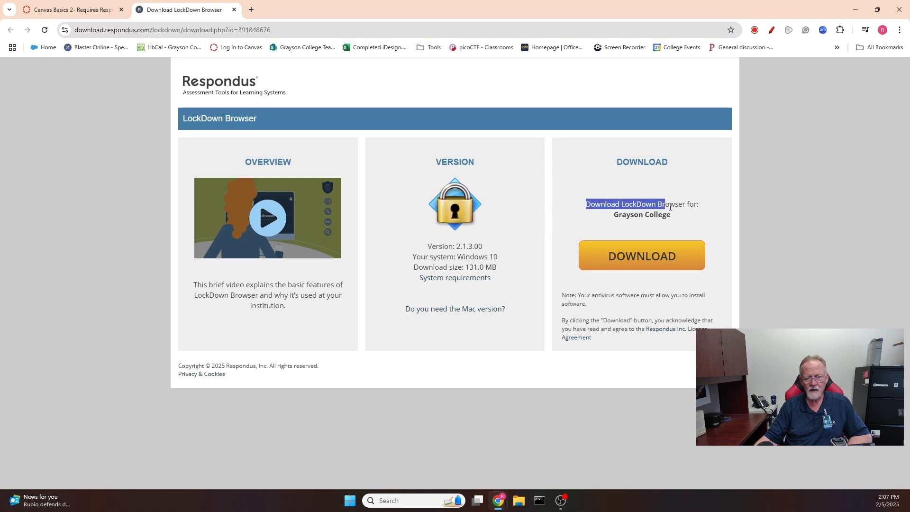
left_click_drag(586, 204, 670, 214)
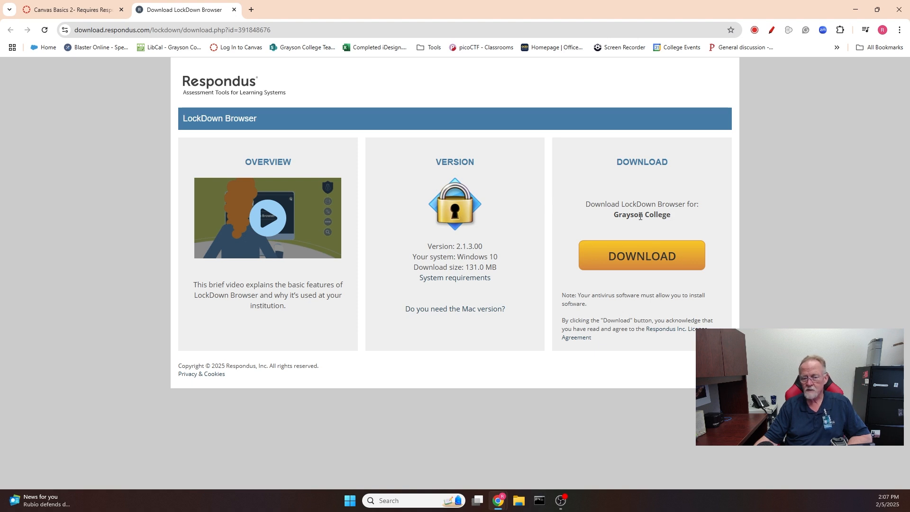
double_click(643, 214)
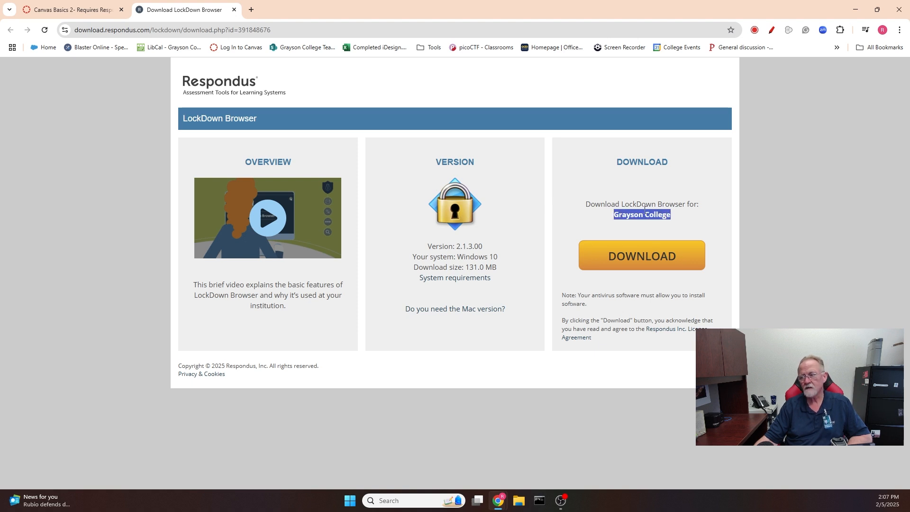
left_click(646, 214)
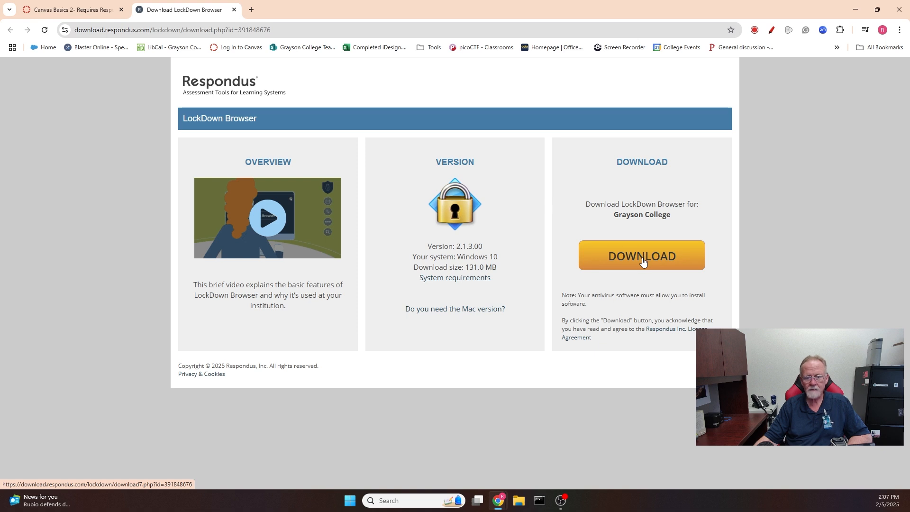
Download the LockDown Browser installer, close the browser, and run LockDownBrowser-2-1-3-00-391848676.exe from Downloads
left_click(642, 257)
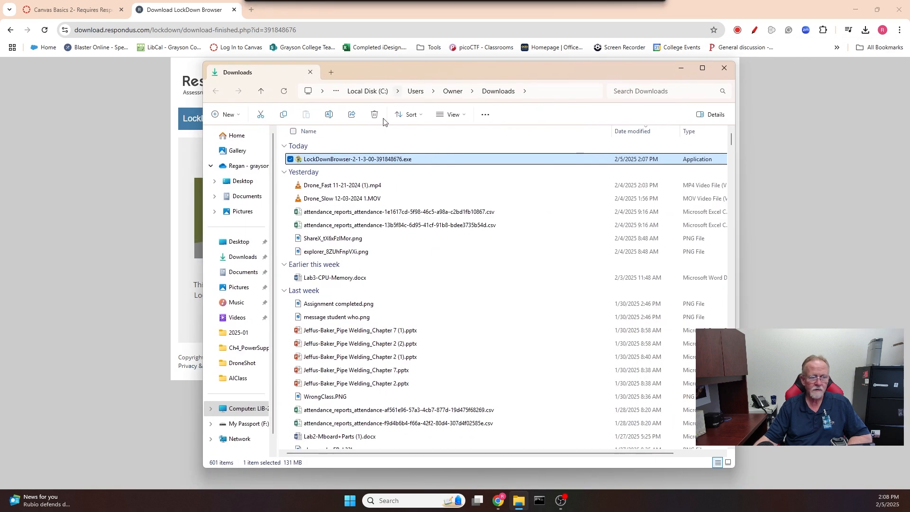
mouse_move(324, 163)
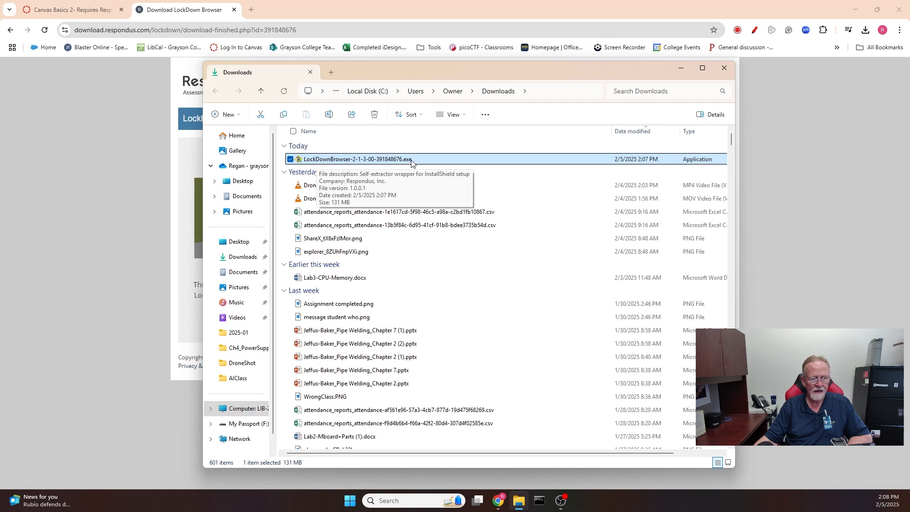
mouse_move(400, 163)
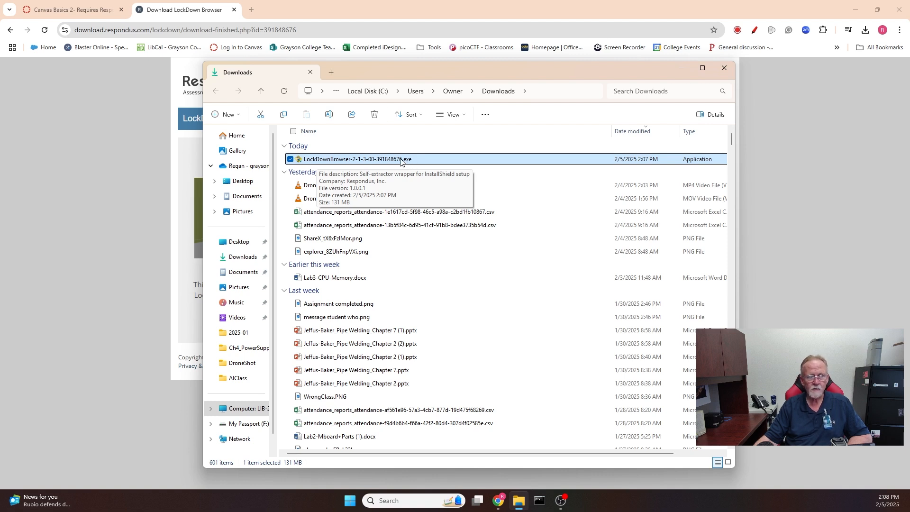
mouse_move(531, 73)
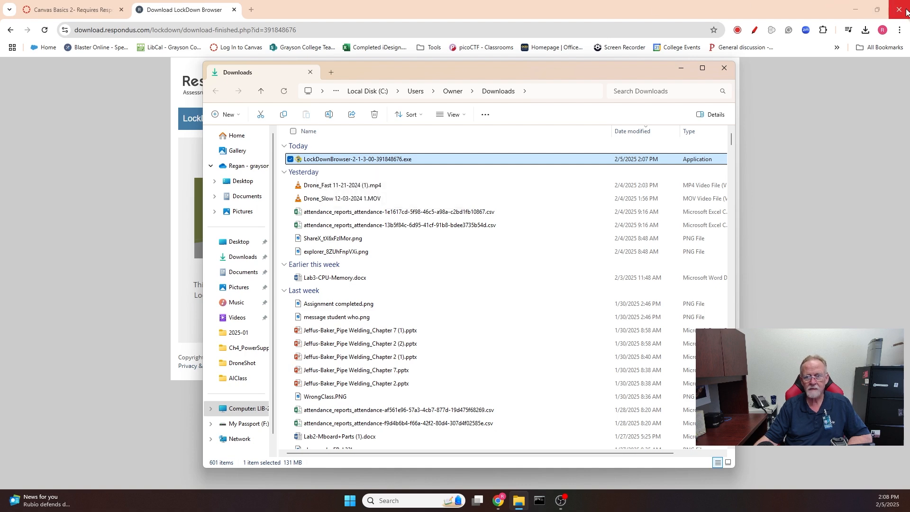
left_click(904, 9)
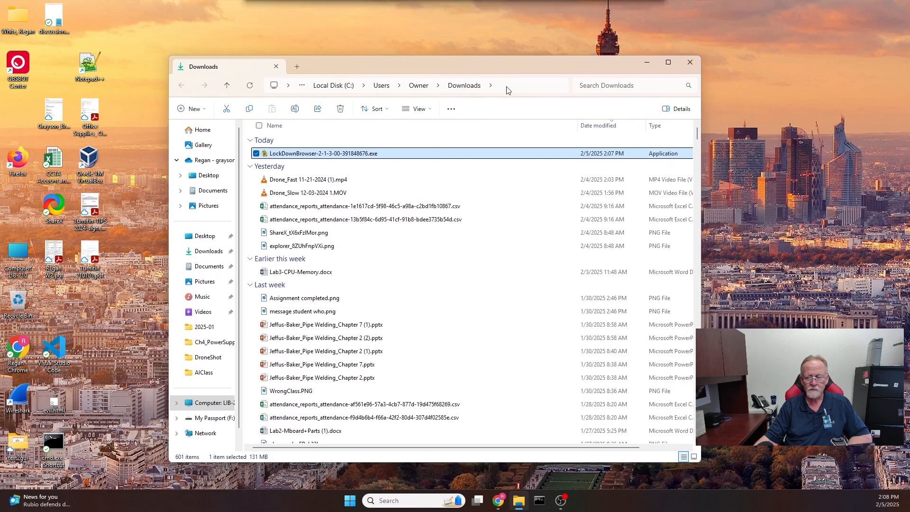
mouse_move(772, 237)
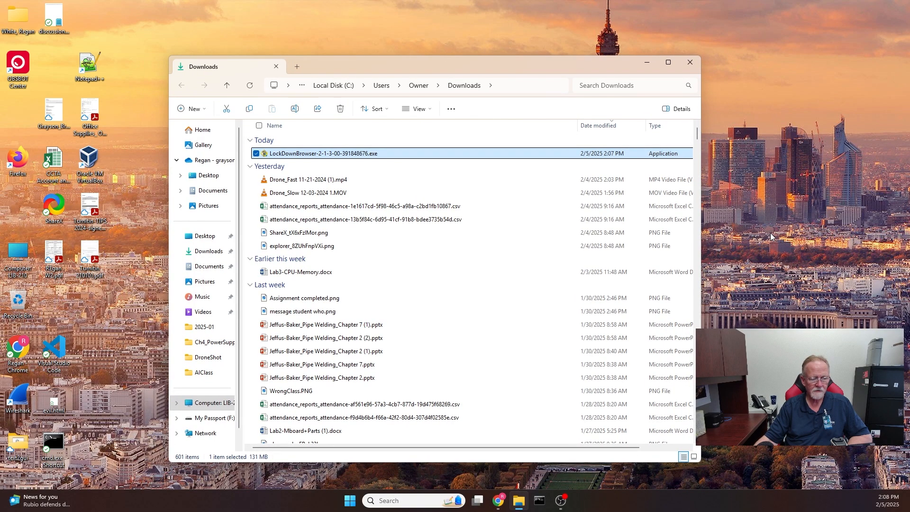
mouse_move(350, 157)
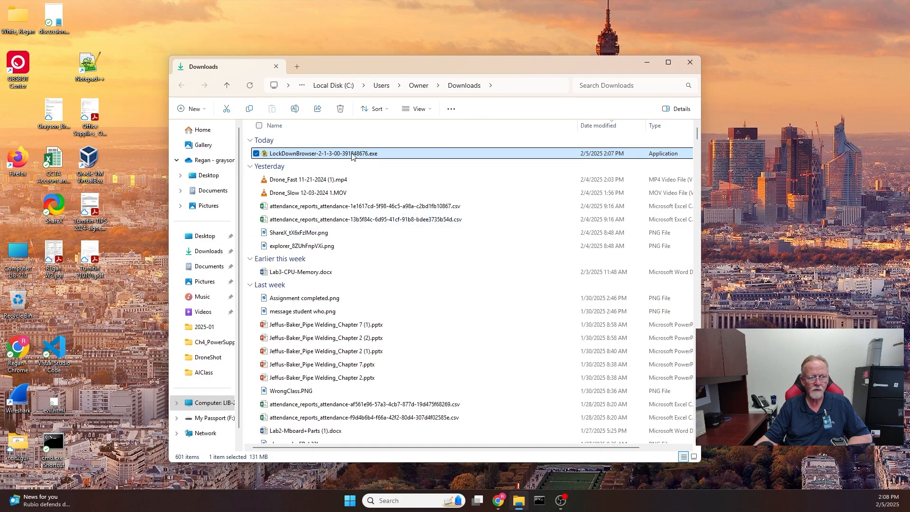
mouse_move(331, 155)
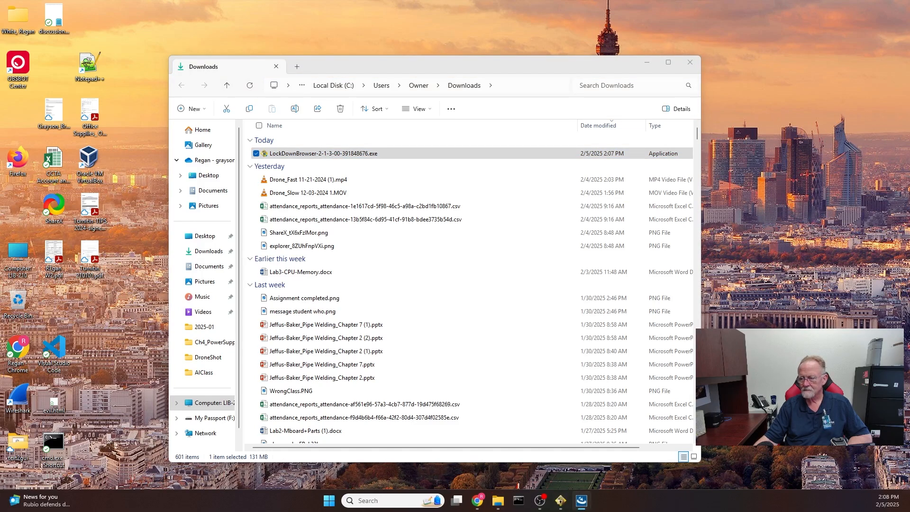
double_click(324, 154)
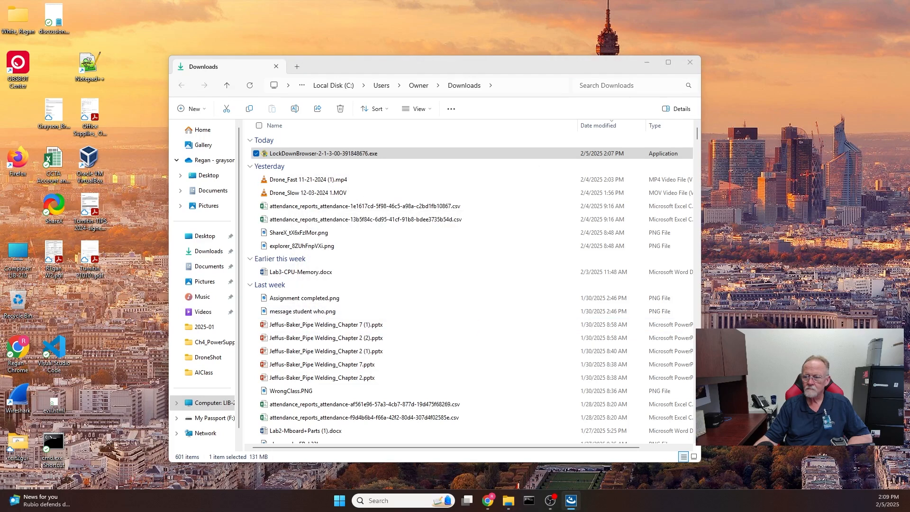
double_click(324, 154)
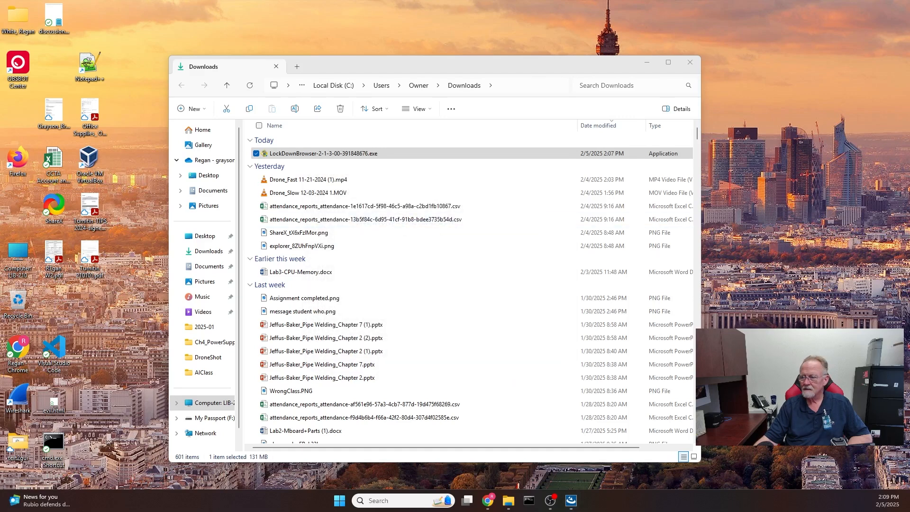
Accept the license agreement in the InstallShield Wizard and proceed to install LockDown Browser 2
double_click(323, 154)
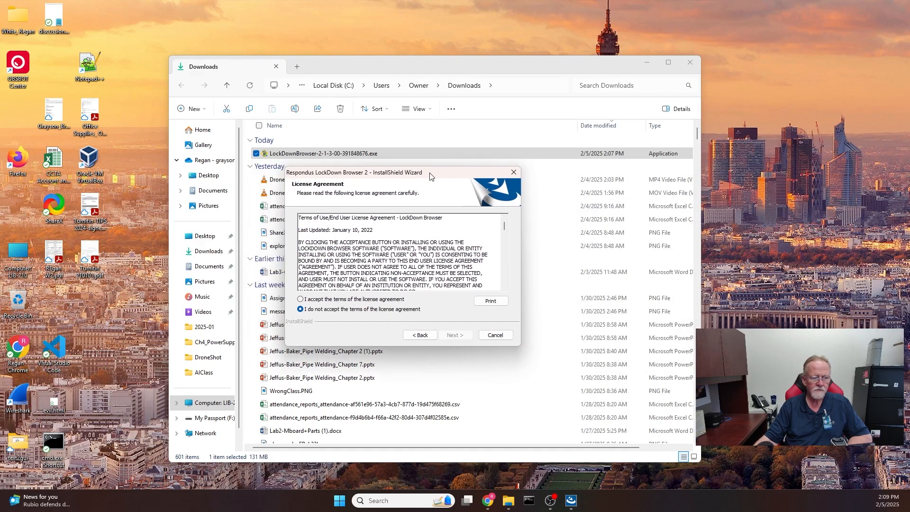
left_click(301, 299)
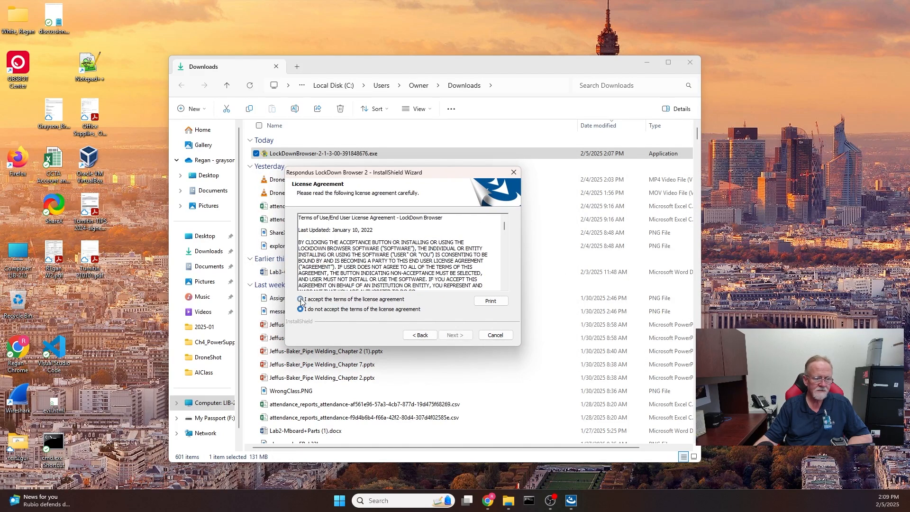
left_click(300, 299)
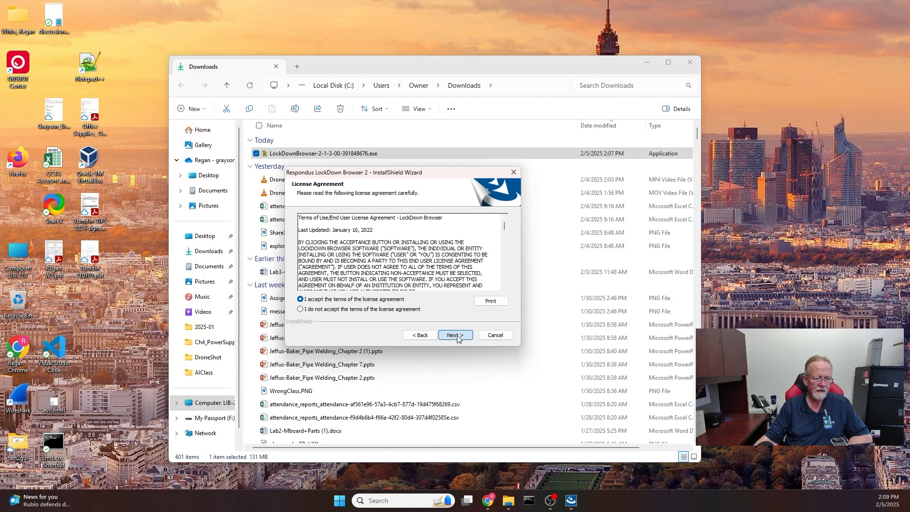
left_click(456, 335)
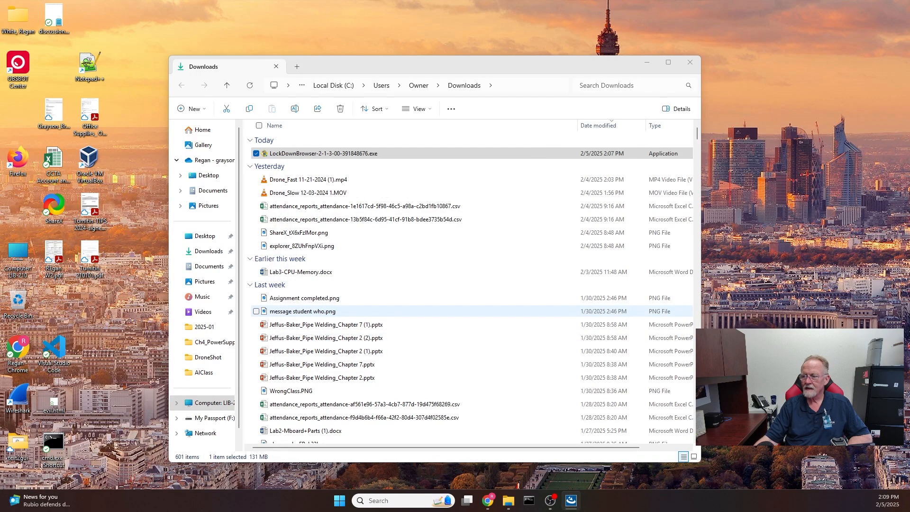
double_click(312, 154)
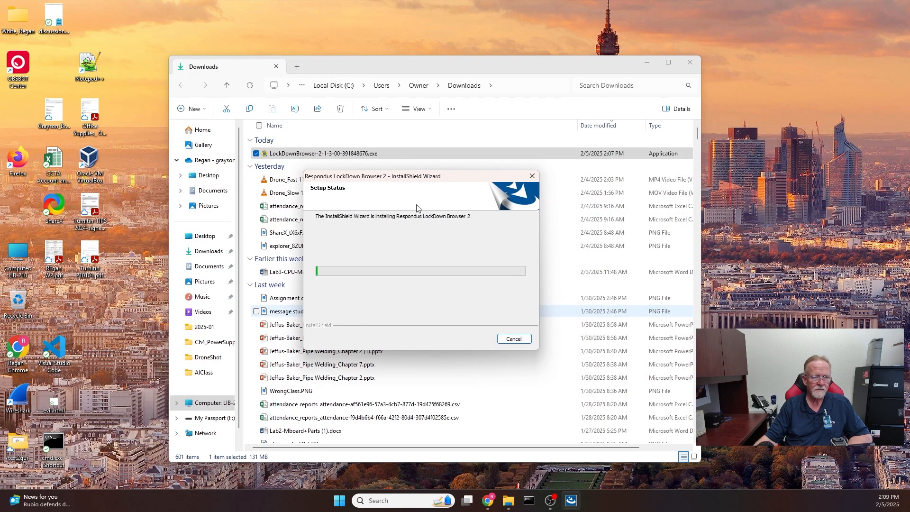
mouse_move(420, 234)
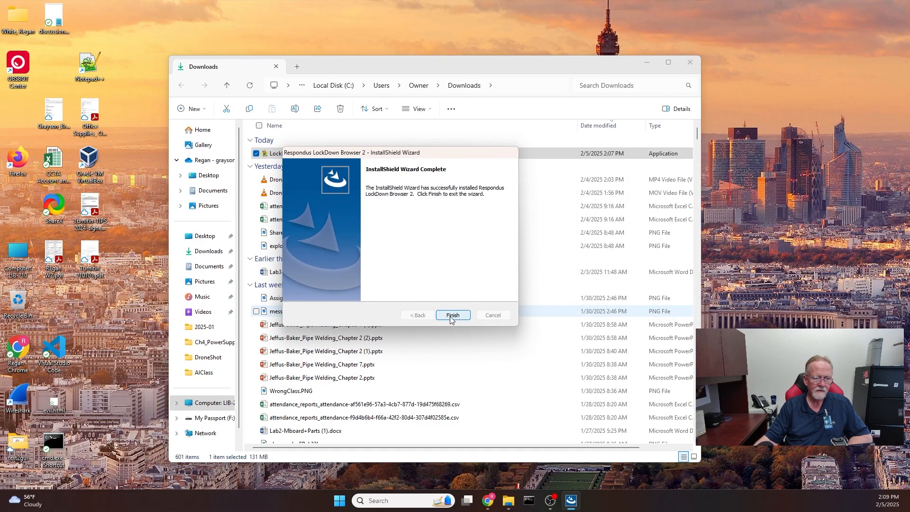
Finish the installation wizard and launch LockDown Browser from its desktop shortcut
left_click(453, 315)
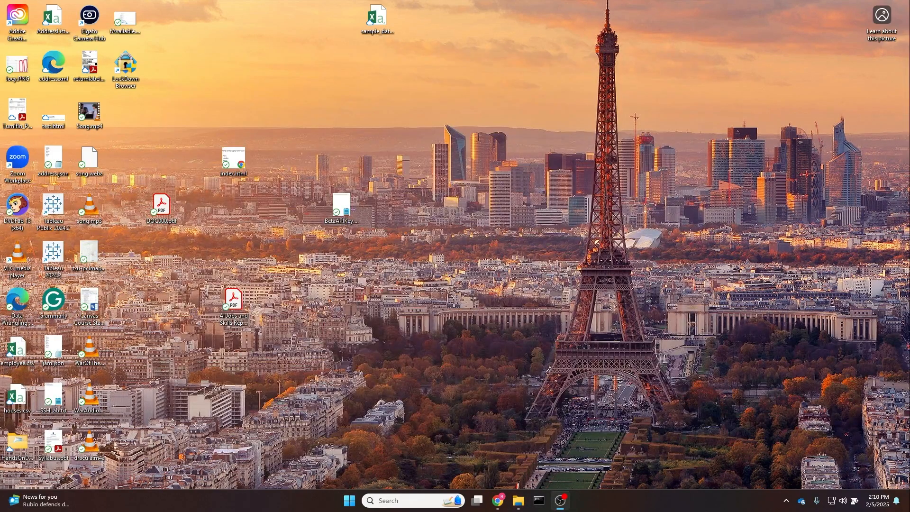
left_click(125, 68)
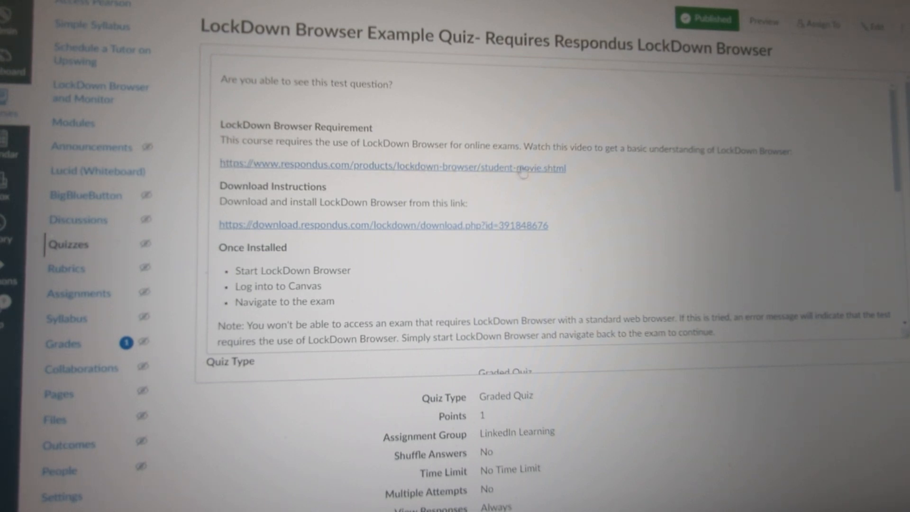
mouse_move(229, 235)
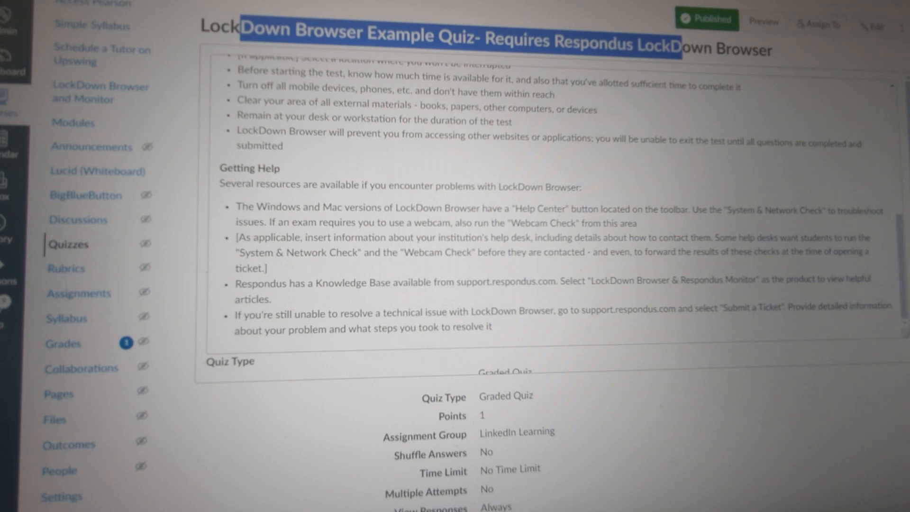
Scroll the LockDown Browser Example Quiz page to its settings and Take the Quiz button
scroll("down", 3)
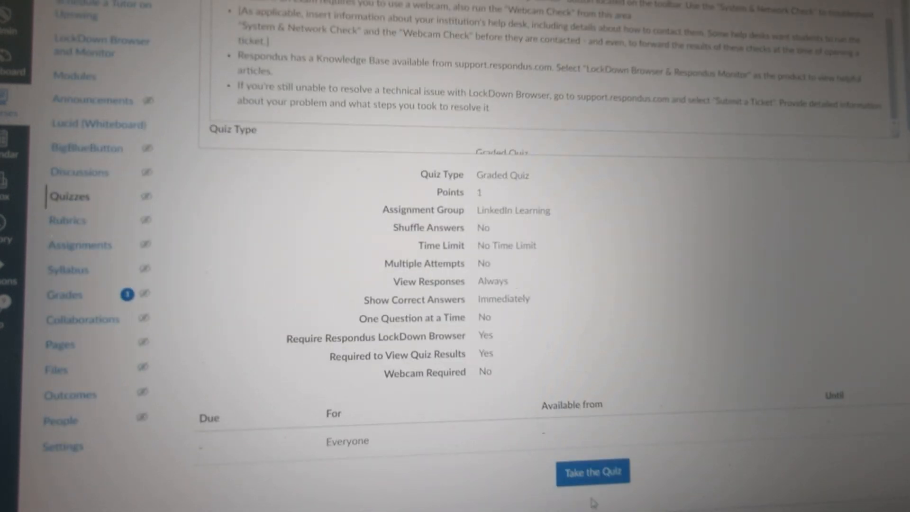
mouse_move(589, 479)
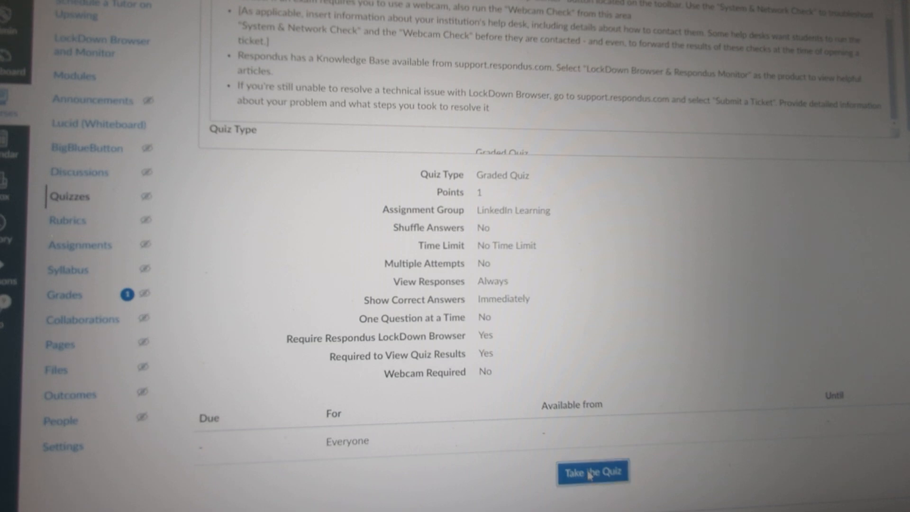
Start the example quiz and choose an answer for the Question 1 color question
left_click(593, 472)
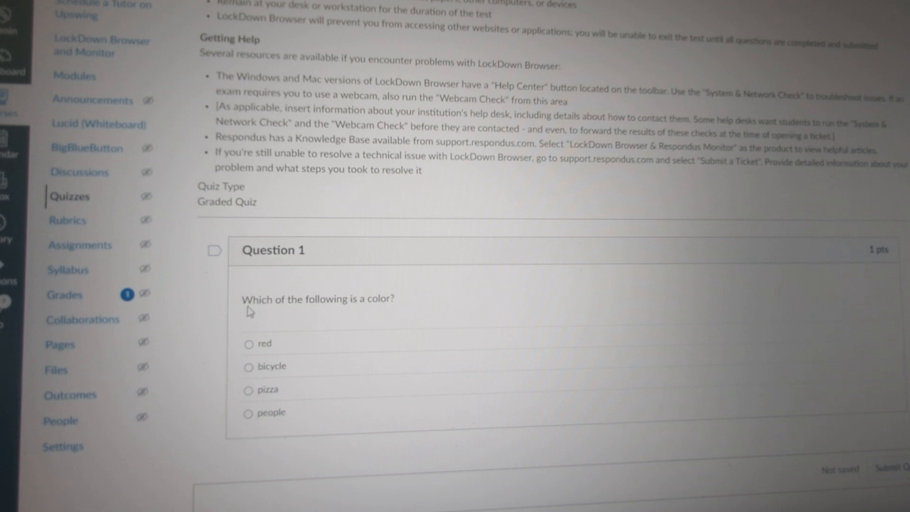
mouse_move(382, 302)
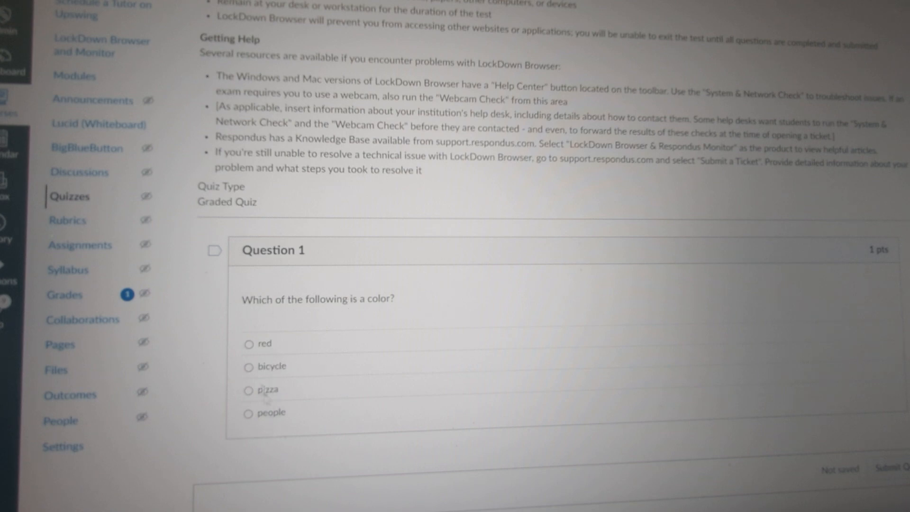
left_click(247, 344)
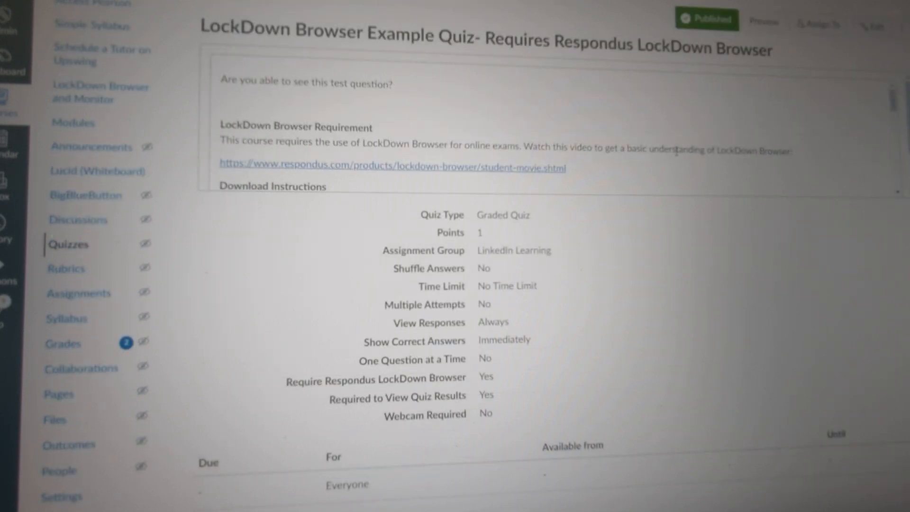
Review the 1 out of 1 attempt results and confirm exiting LockDown Browser to the desktop
scroll("down", 3)
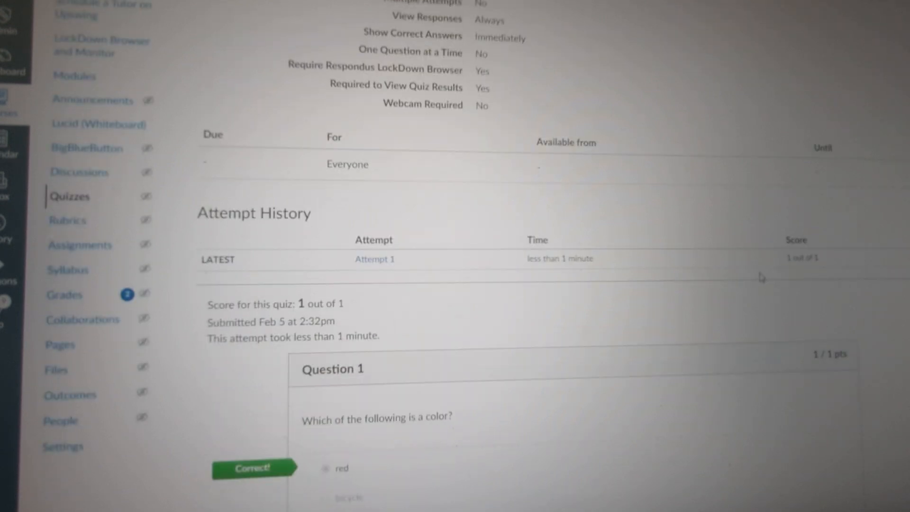
scroll("down", 3)
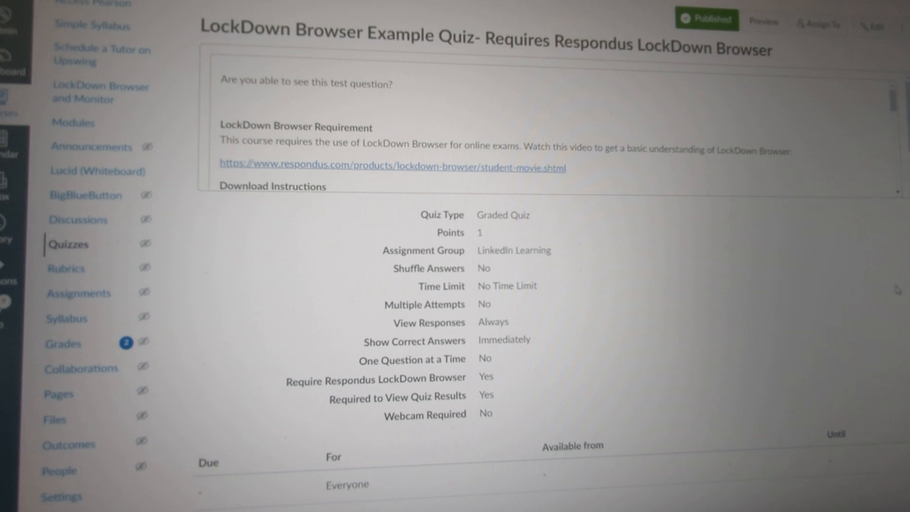
mouse_move(894, 290)
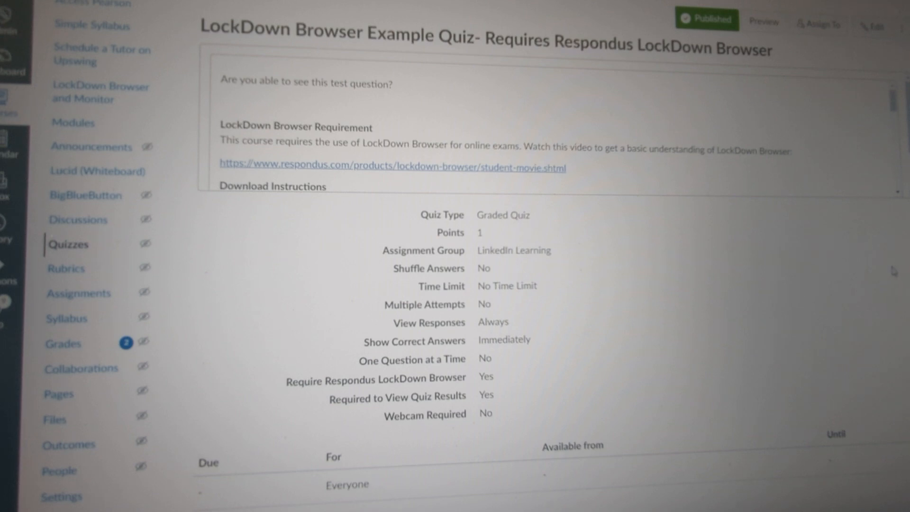
mouse_move(893, 269)
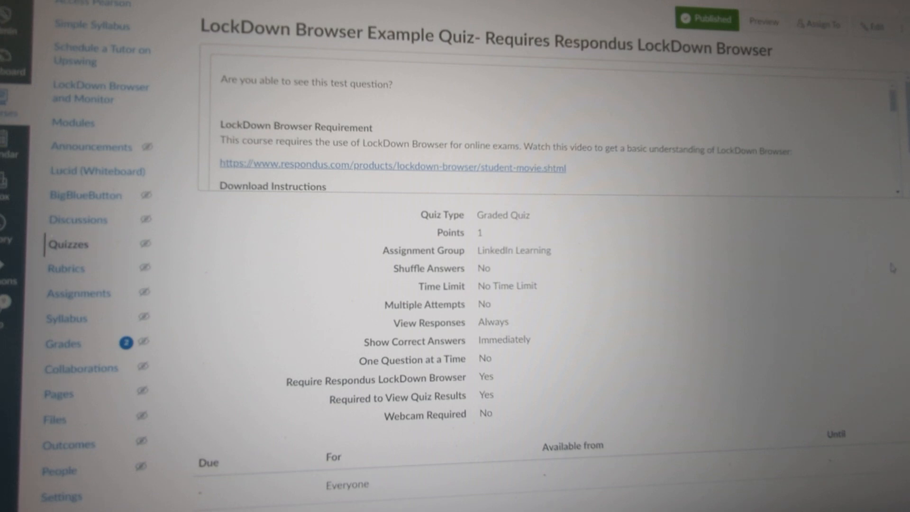
mouse_move(880, 261)
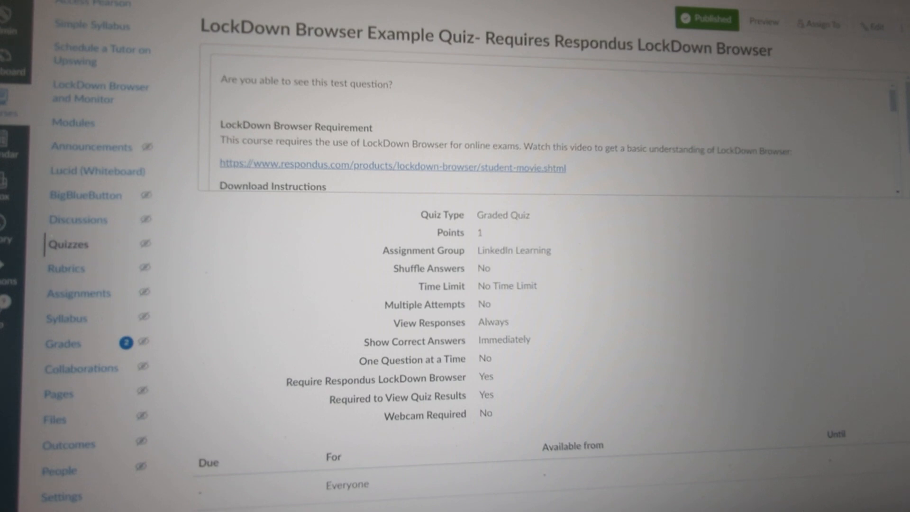
mouse_move(17, 206)
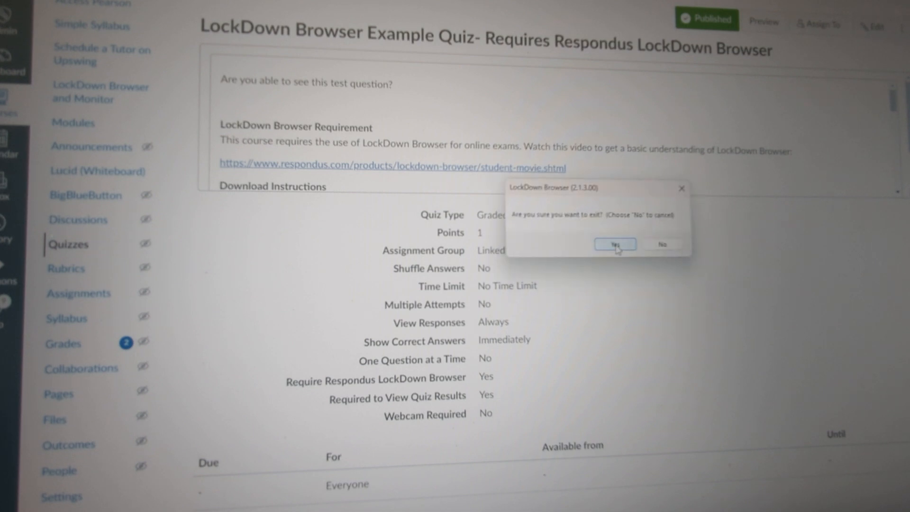
left_click(616, 243)
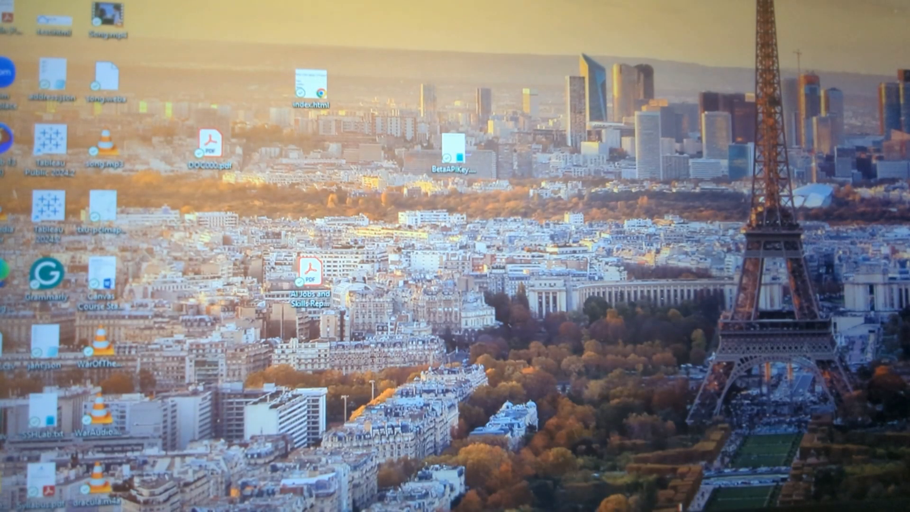